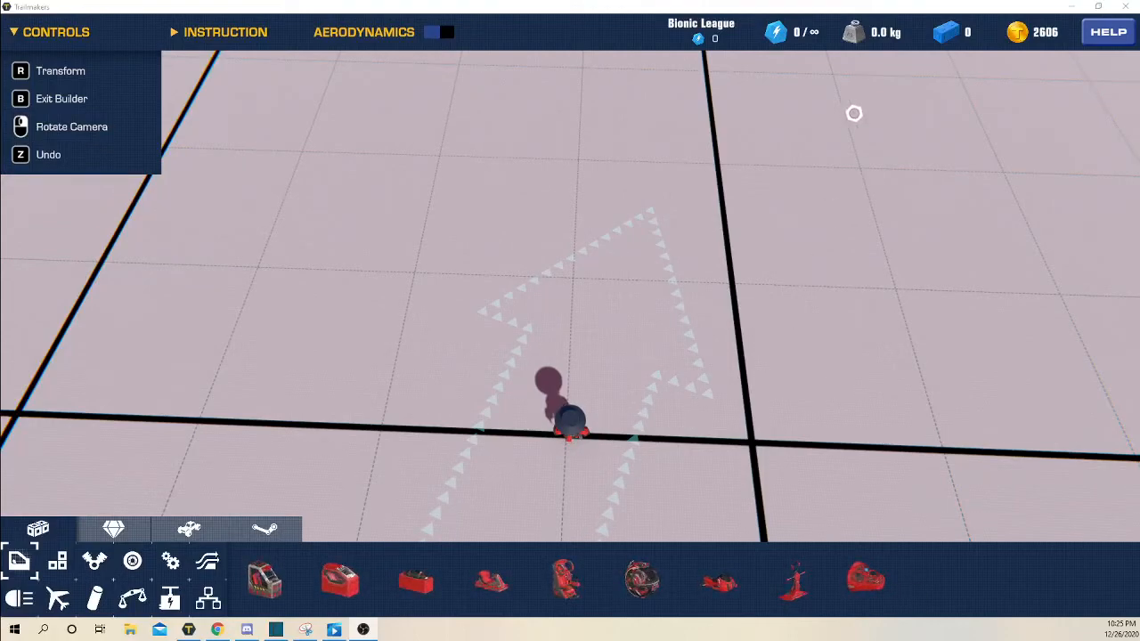
# - Exit the builder into play mode and type 'sehhs' in chat
pyautogui.press('b')
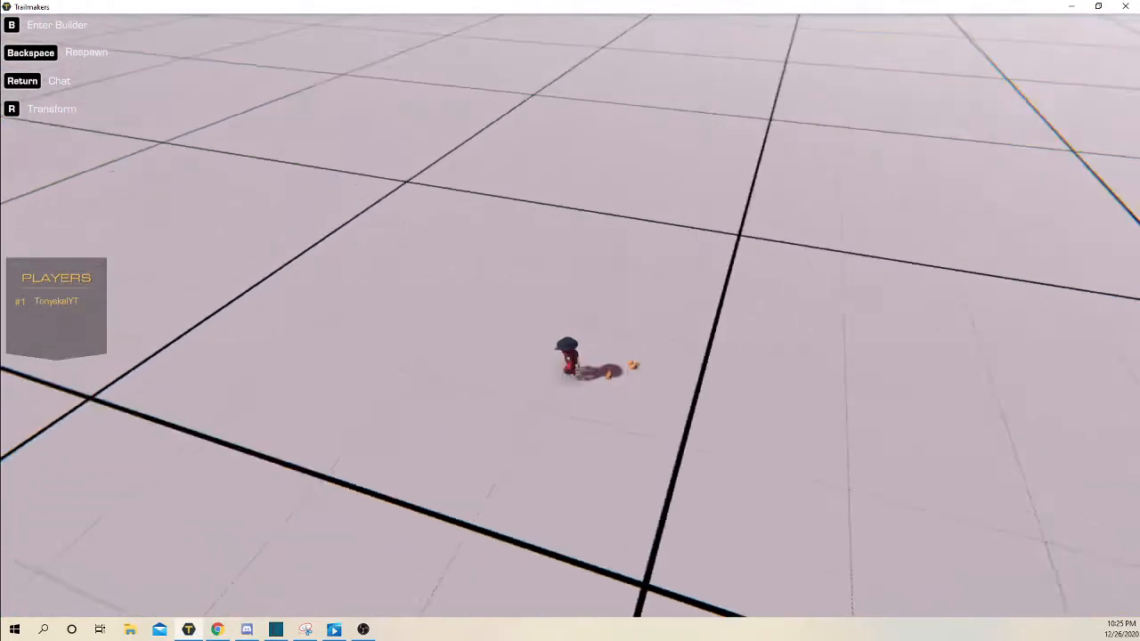
pyautogui.press('Return')
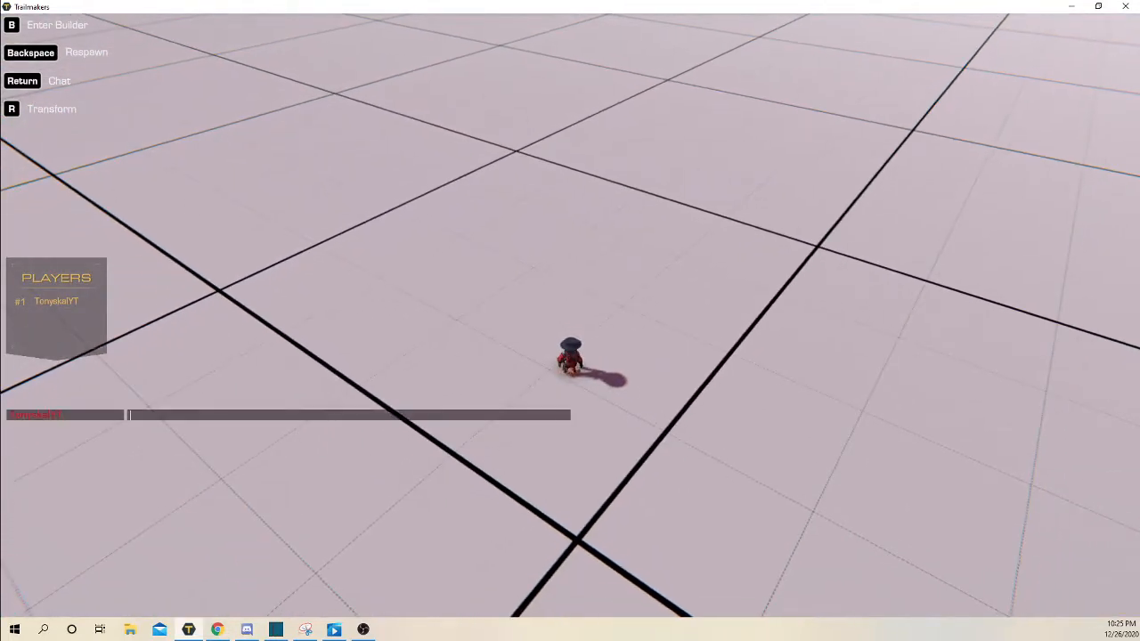
pyautogui.write('sehhs')
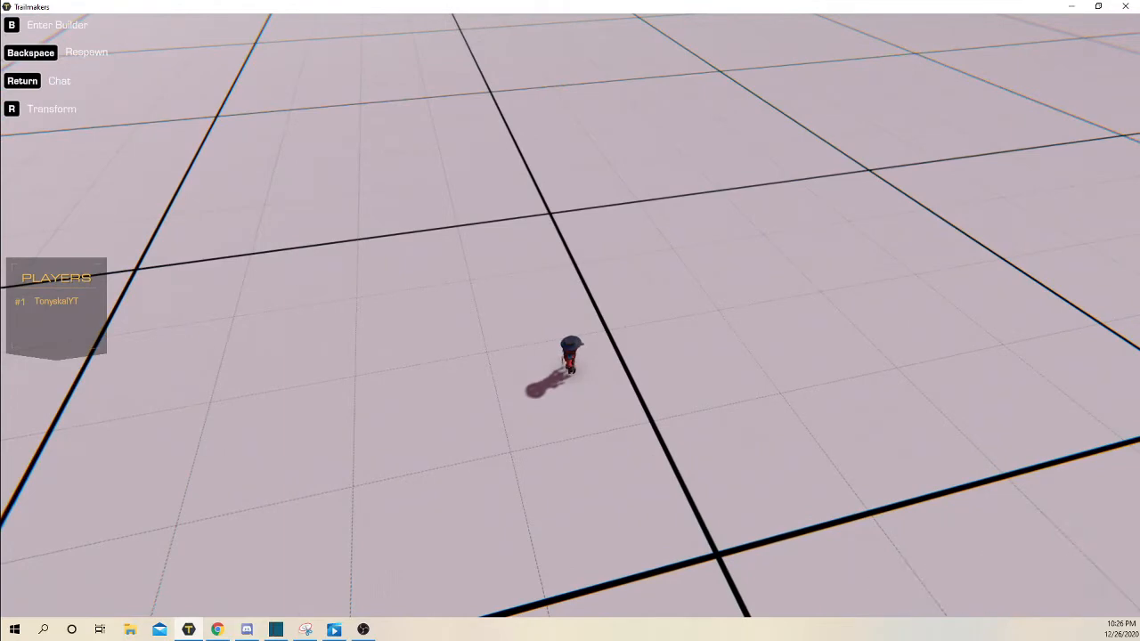
# - Open the Customization profile from the pause menu
pyautogui.press('Escape')
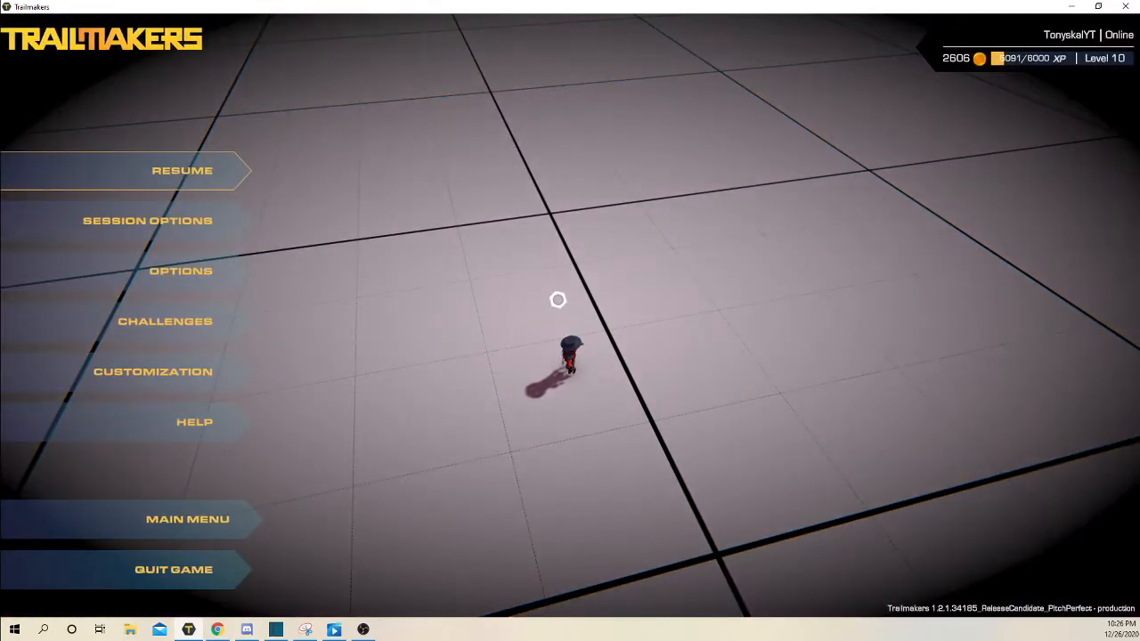
pyautogui.moveTo(178, 322)
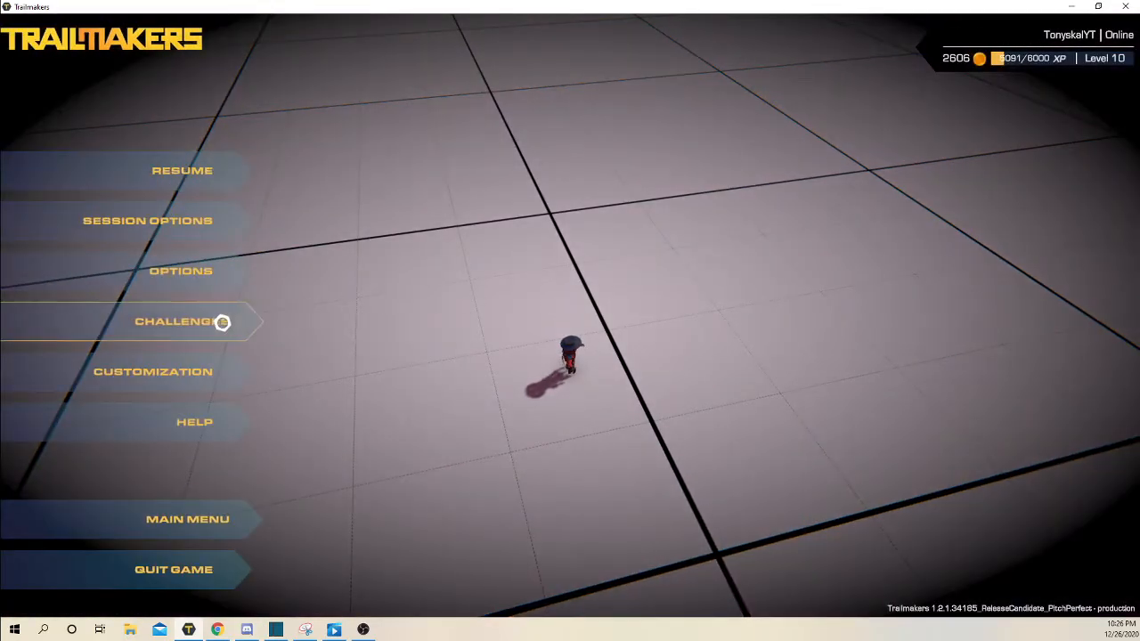
pyautogui.click(152, 372)
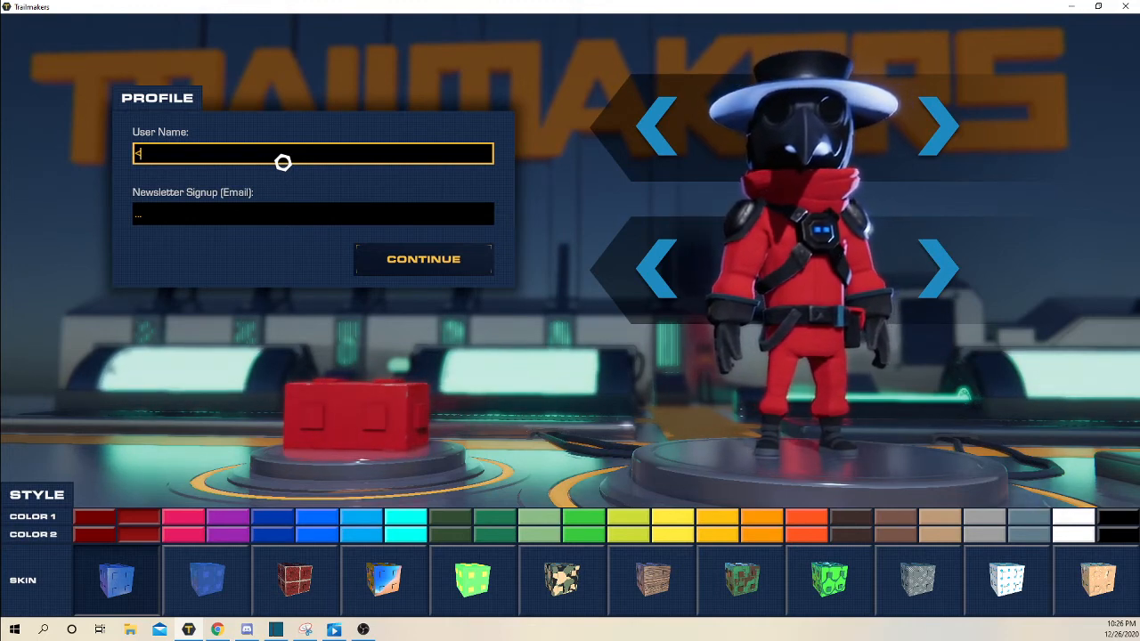
# - Enter user name <color="purple">Tonyake so it displays in purple
pyautogui.write('color="')
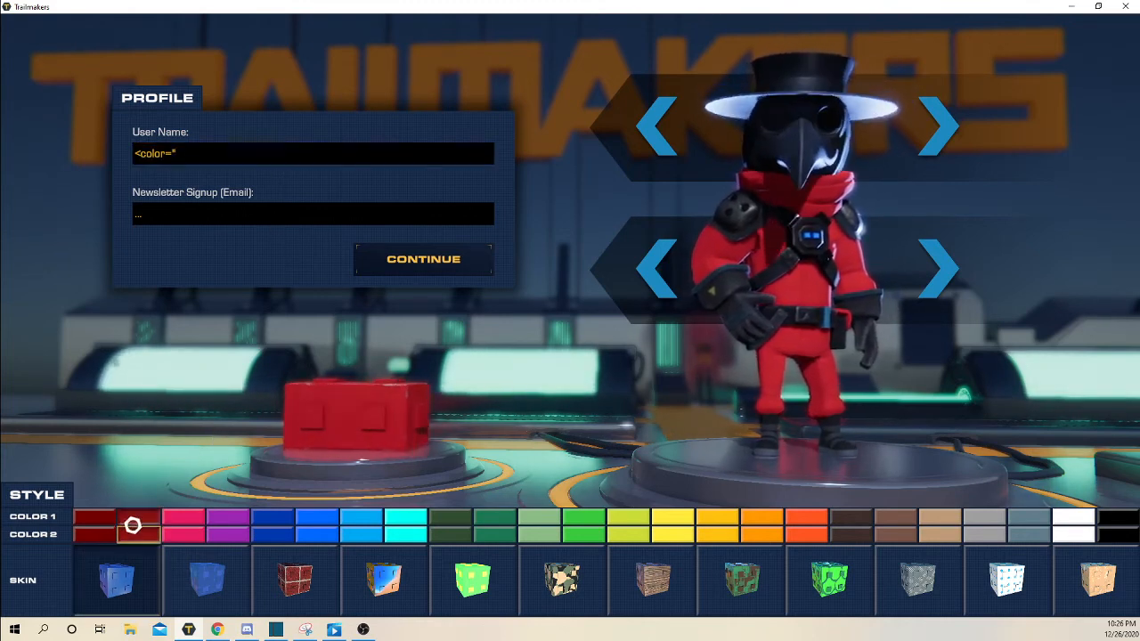
pyautogui.click(274, 524)
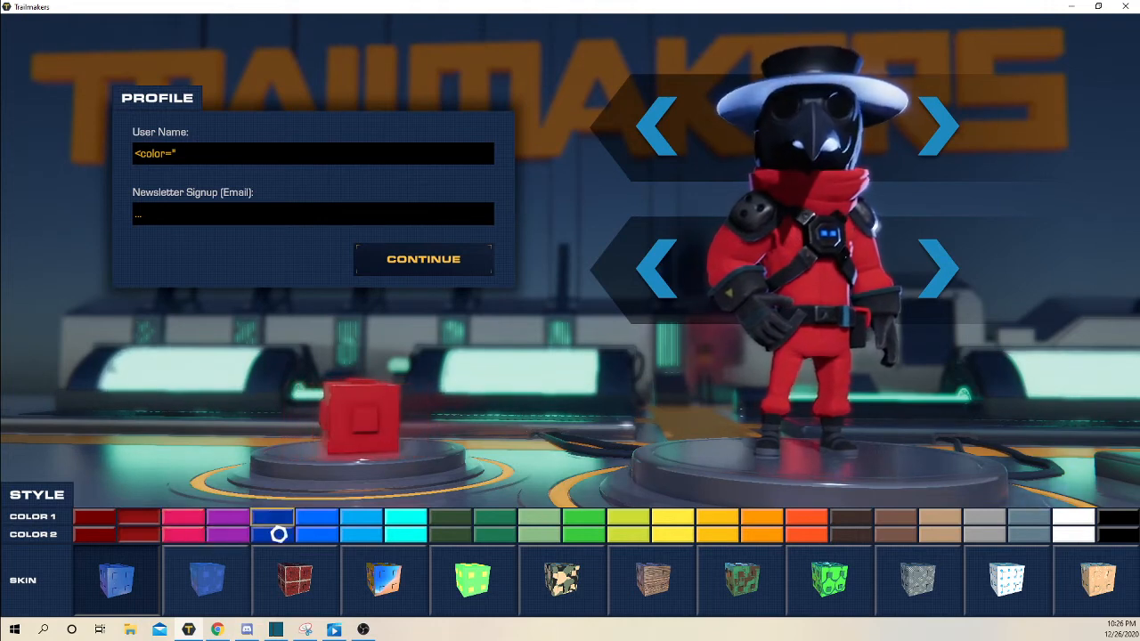
pyautogui.click(575, 523)
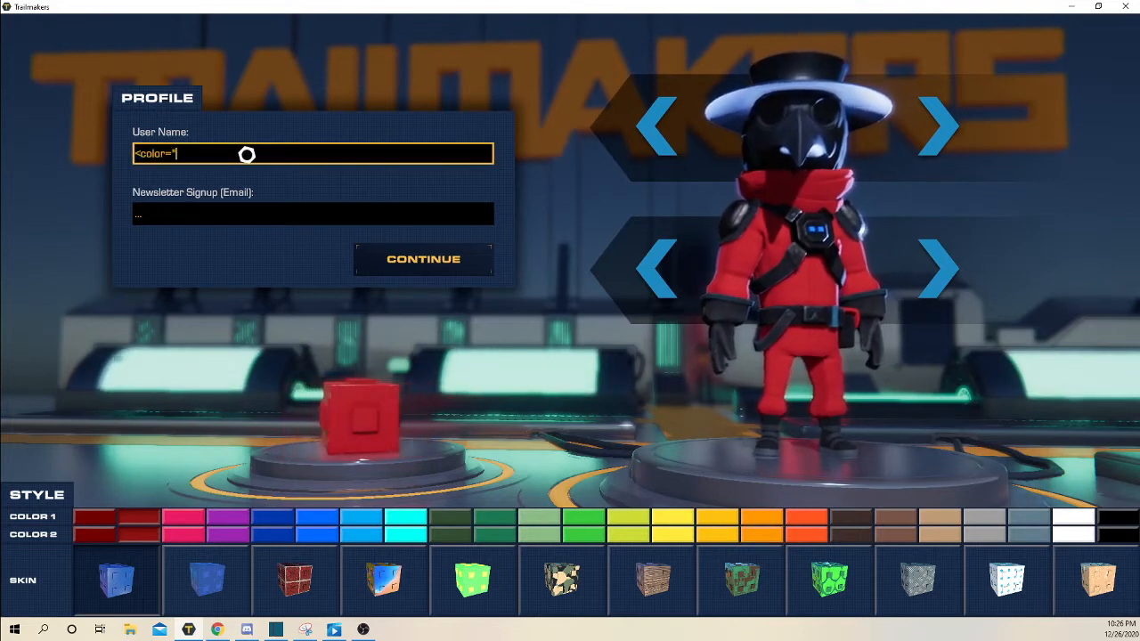
pyautogui.write('pur')
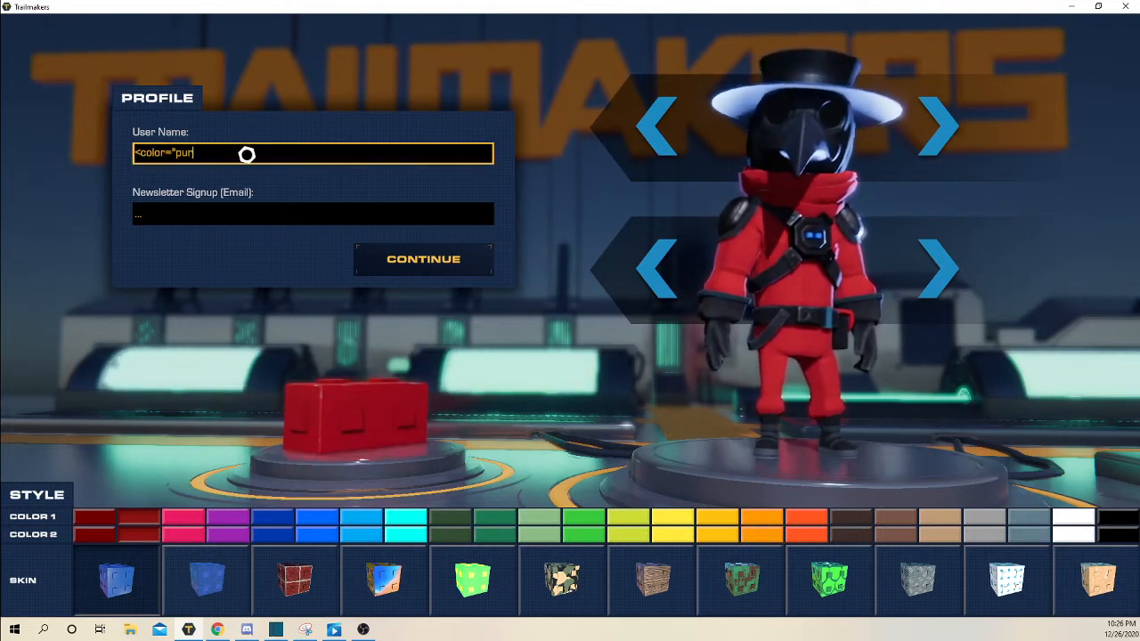
pyautogui.write('ple')
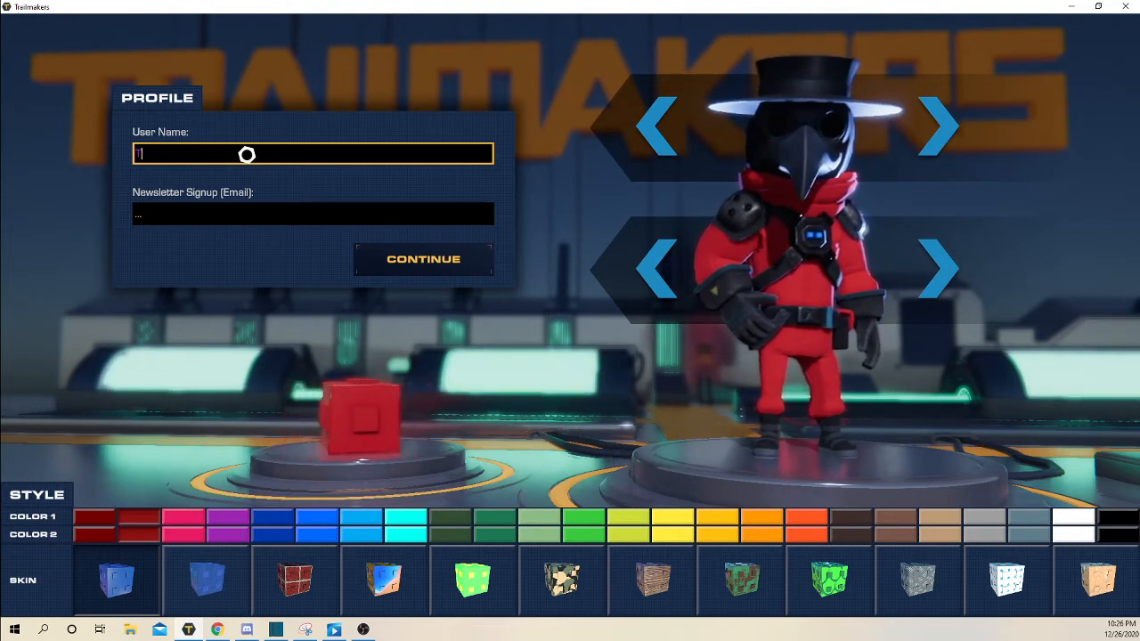
pyautogui.write('TonyakeYT')
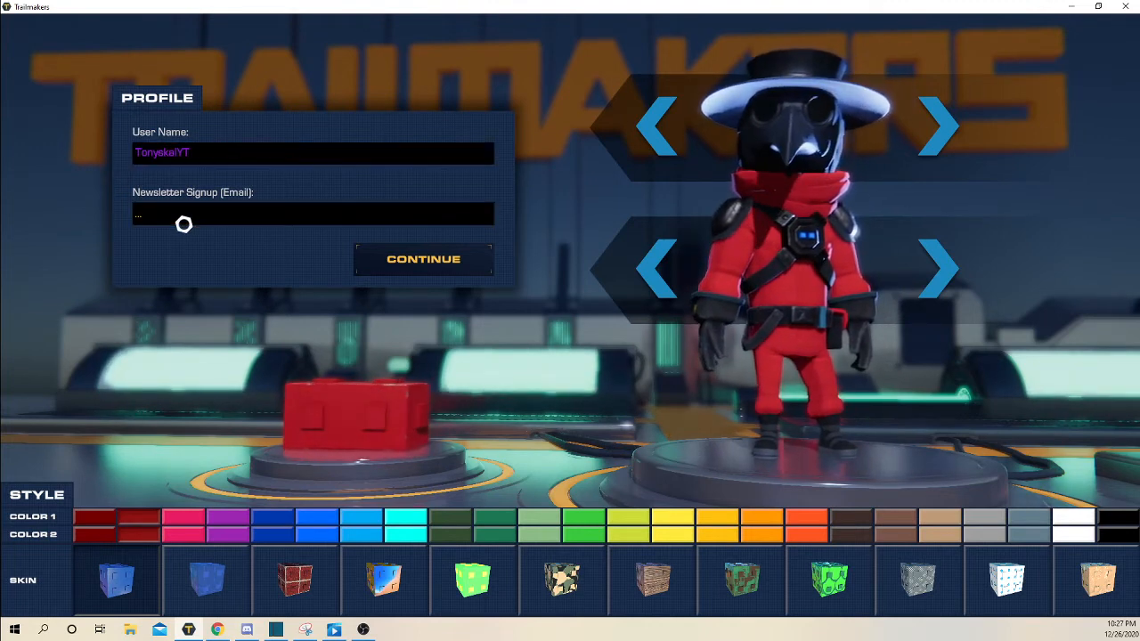
pyautogui.click(313, 152)
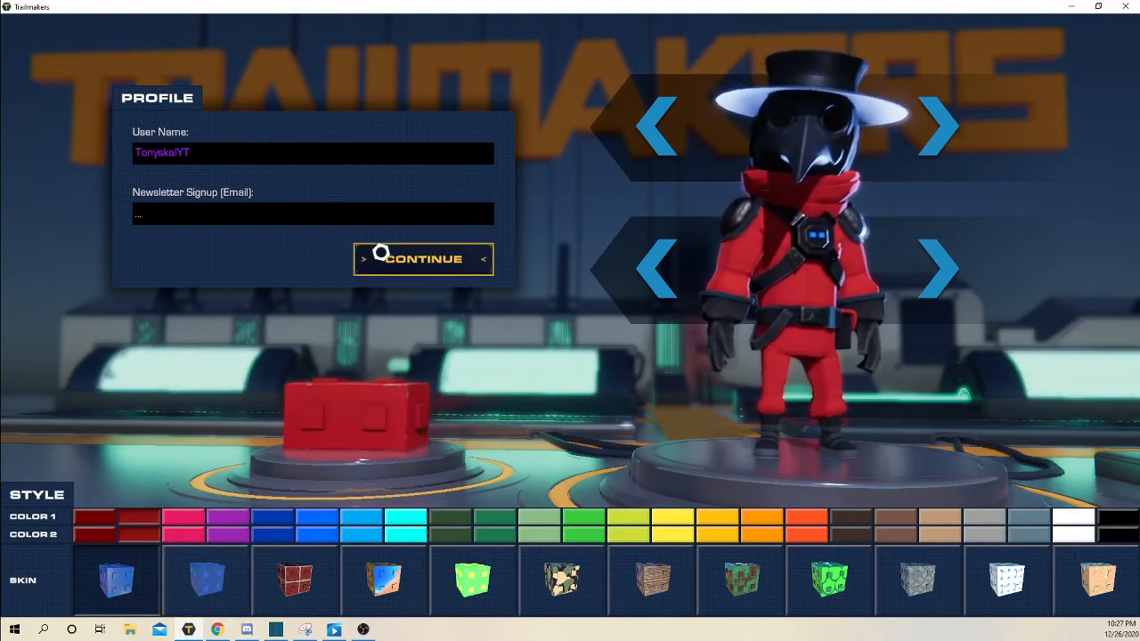
# - Confirm the purple name, resume play, and reopen the pause menu
pyautogui.click(424, 259)
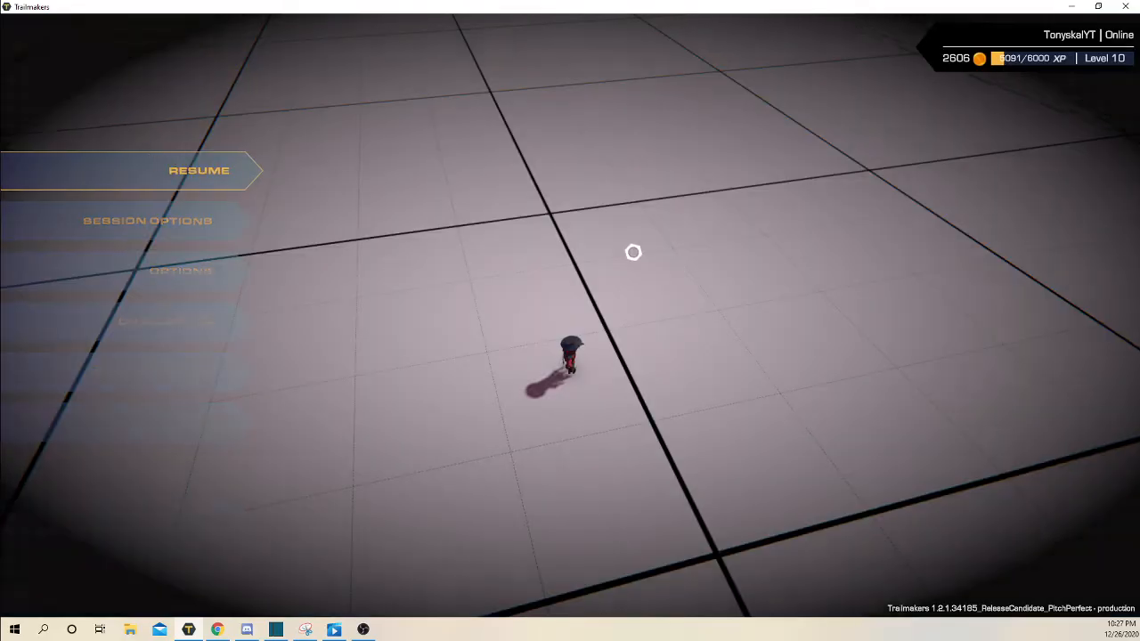
pyautogui.click(199, 170)
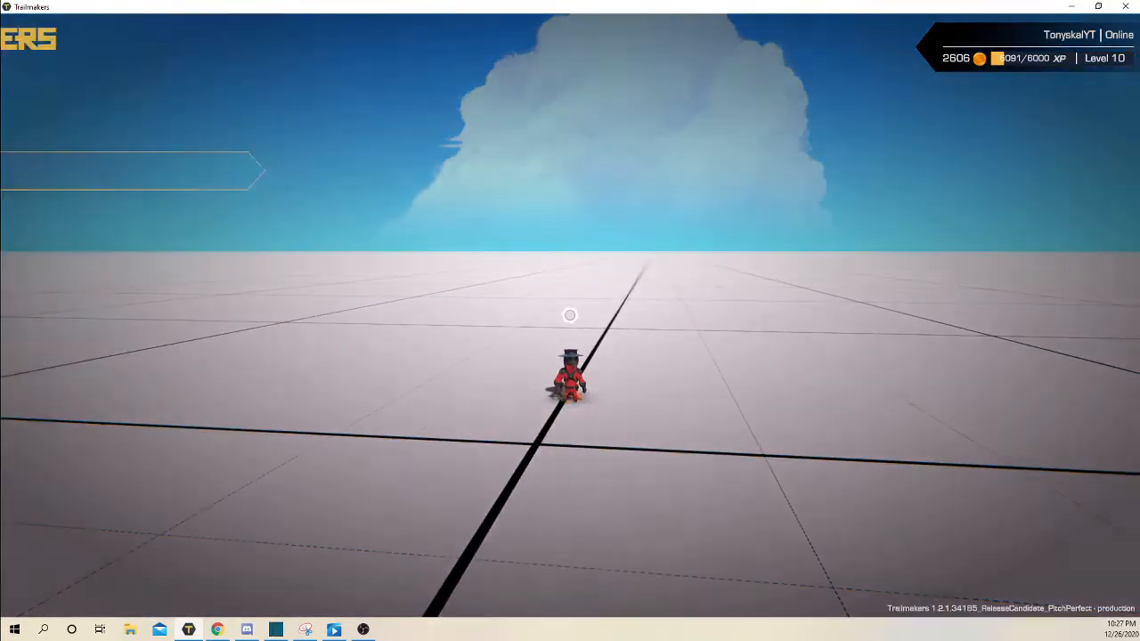
pyautogui.press('Escape')
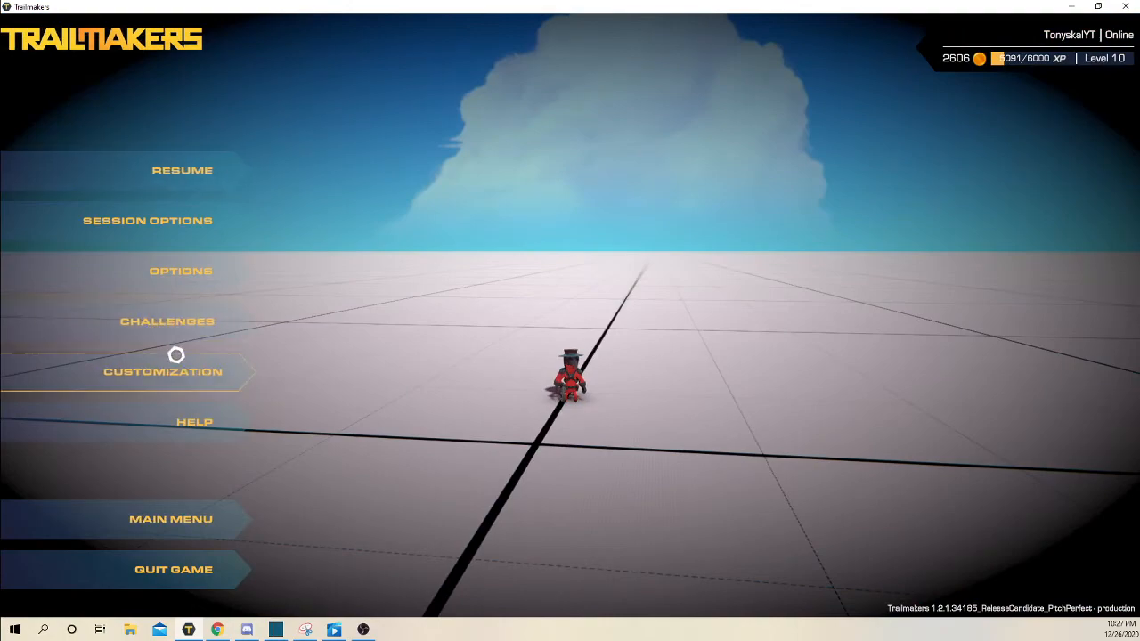
# - Replace the tagged user name with plain 'Tonys' in Customization
pyautogui.click(162, 372)
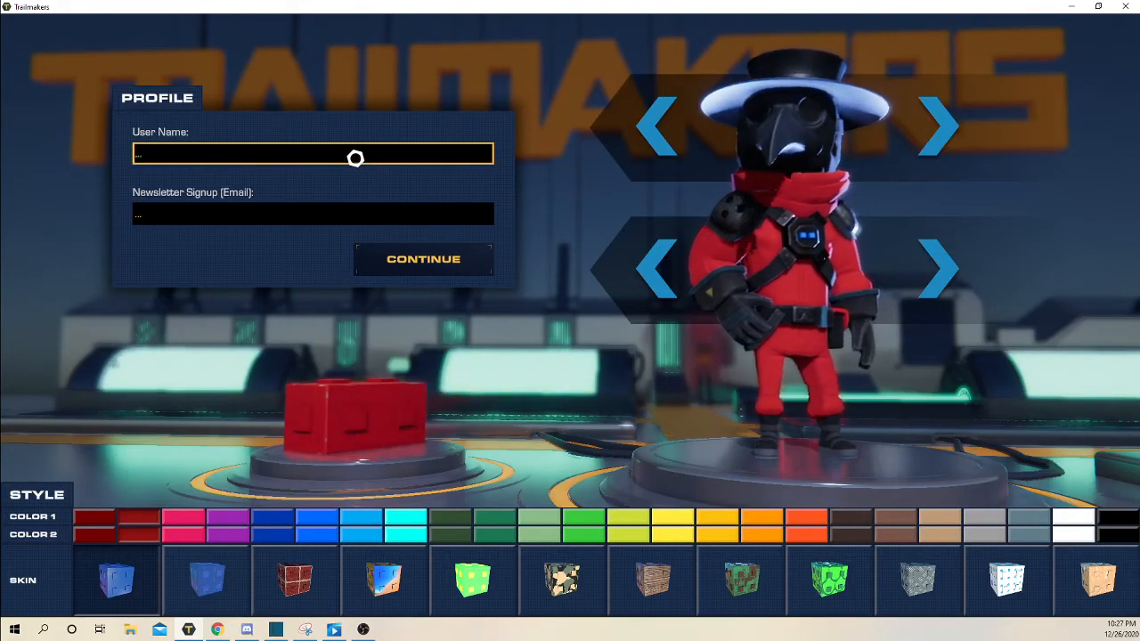
pyautogui.write('g')
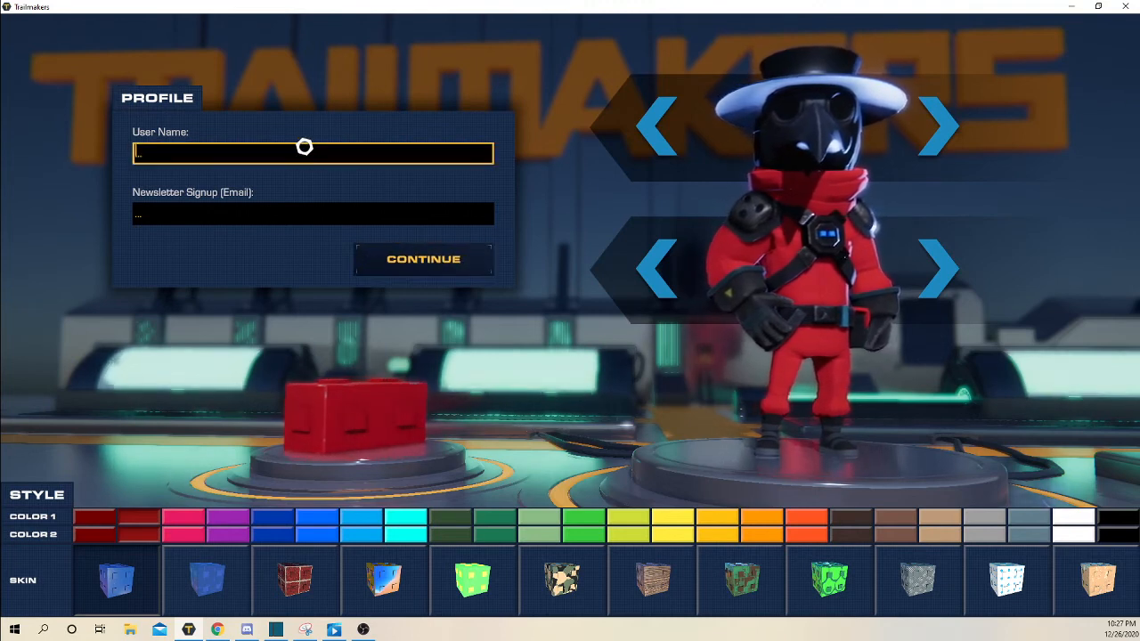
pyautogui.write('TonyskalYT')
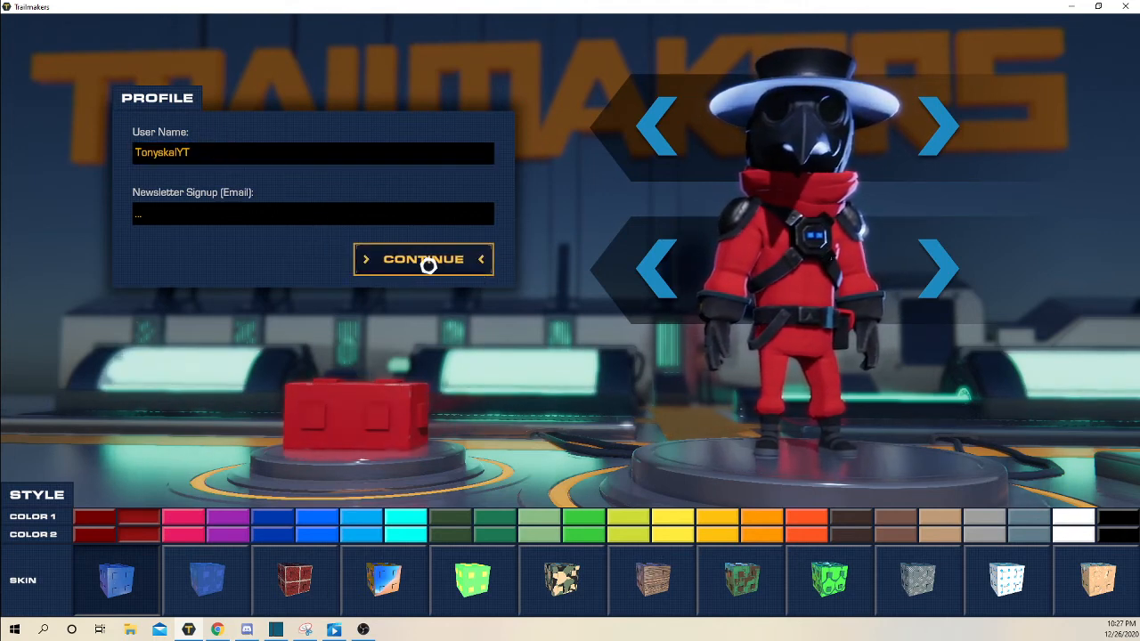
# - Confirm the orange name and return to the builder
pyautogui.click(423, 259)
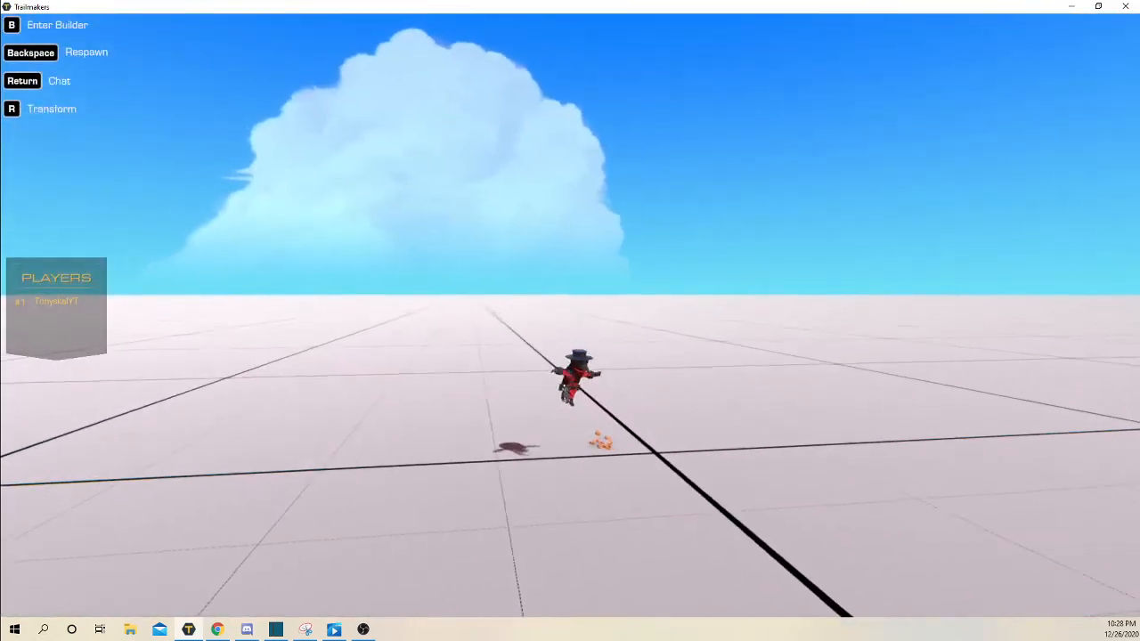
pyautogui.press('b')
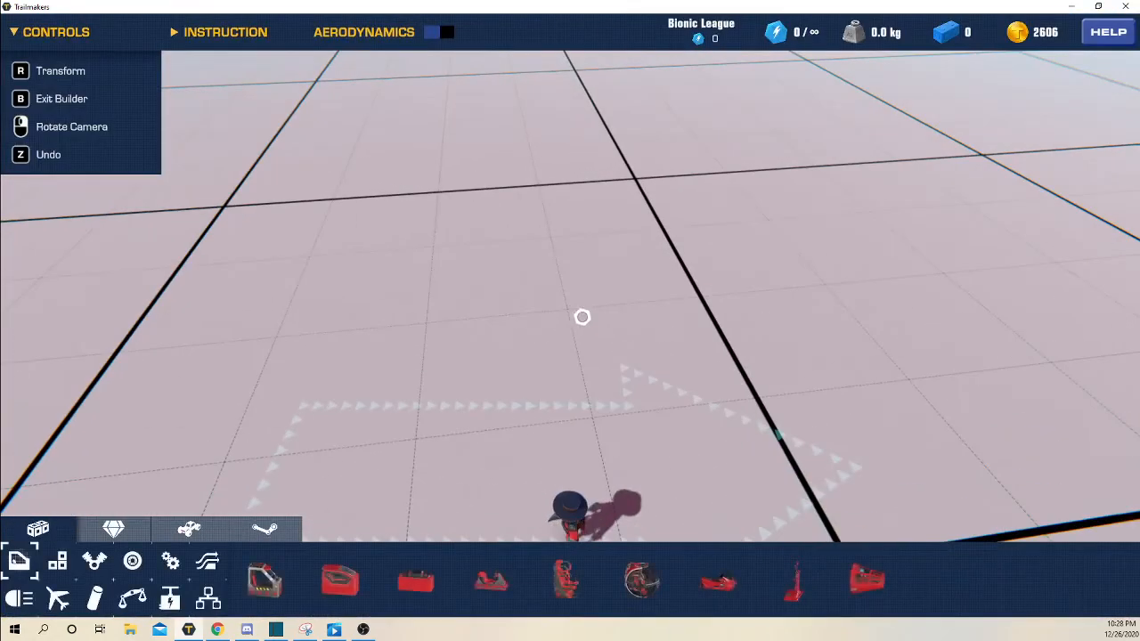